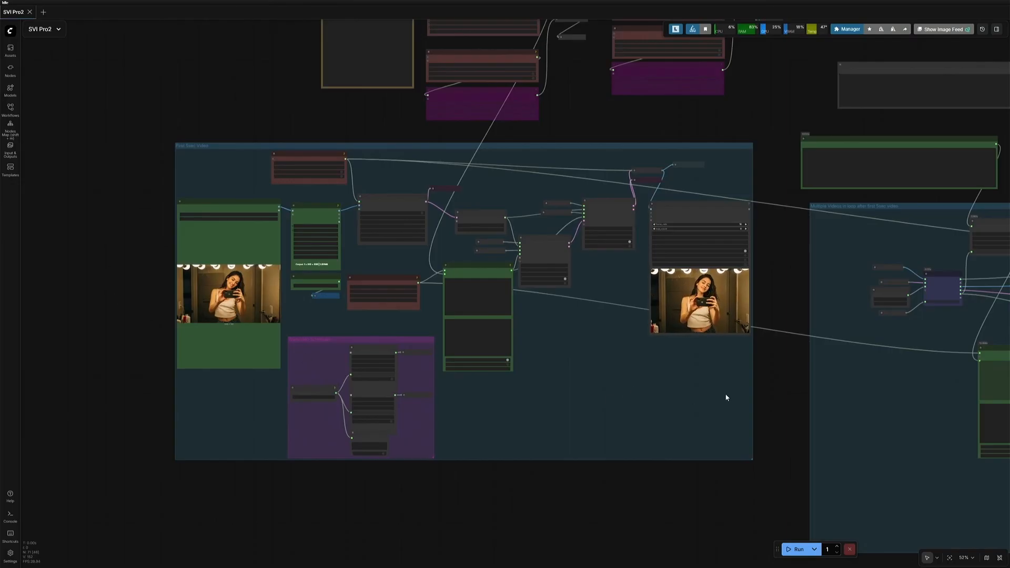
# - Pan across the video preview groups of the SVI Pro2 workflow
pyautogui.scroll(-3)
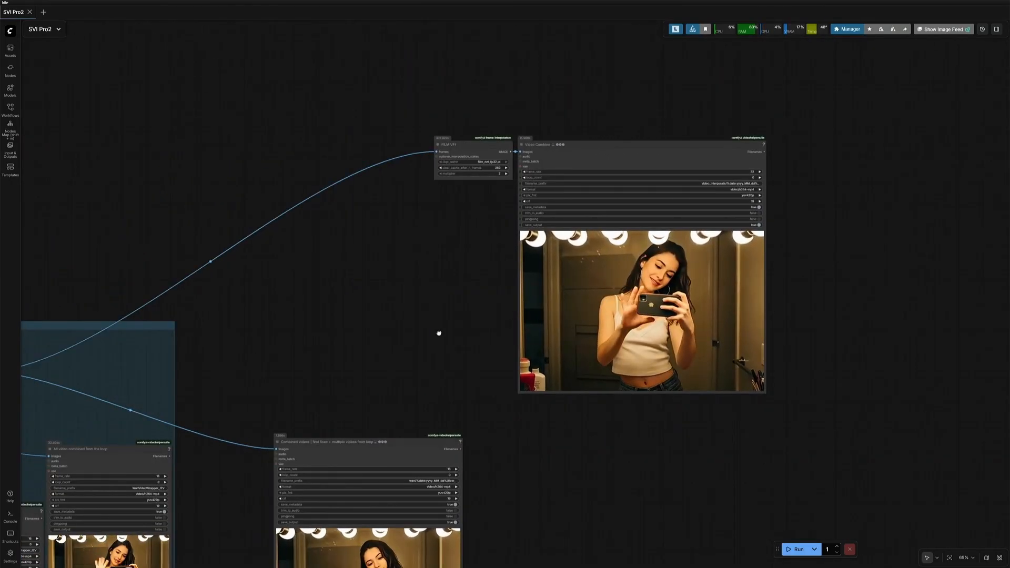
pyautogui.moveTo(440, 333); pyautogui.dragTo(550, 188)
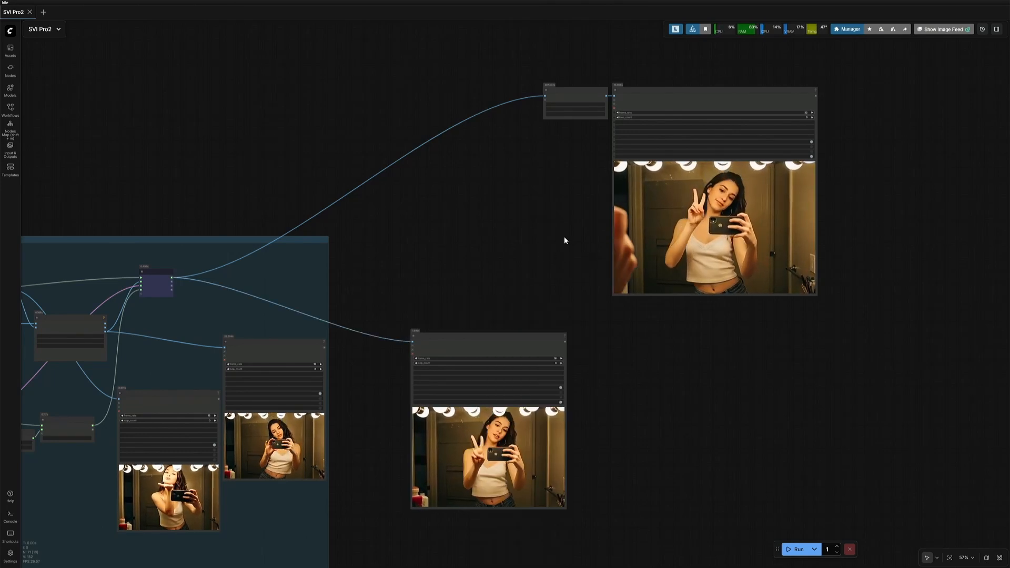
pyautogui.rightClick(713, 226)
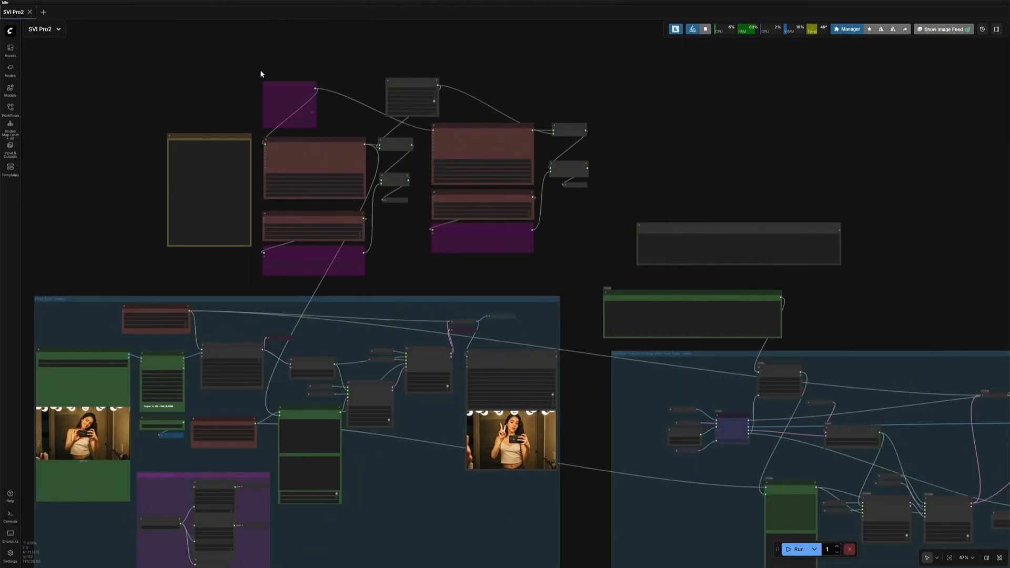
pyautogui.moveTo(261, 73); pyautogui.dragTo(610, 286)
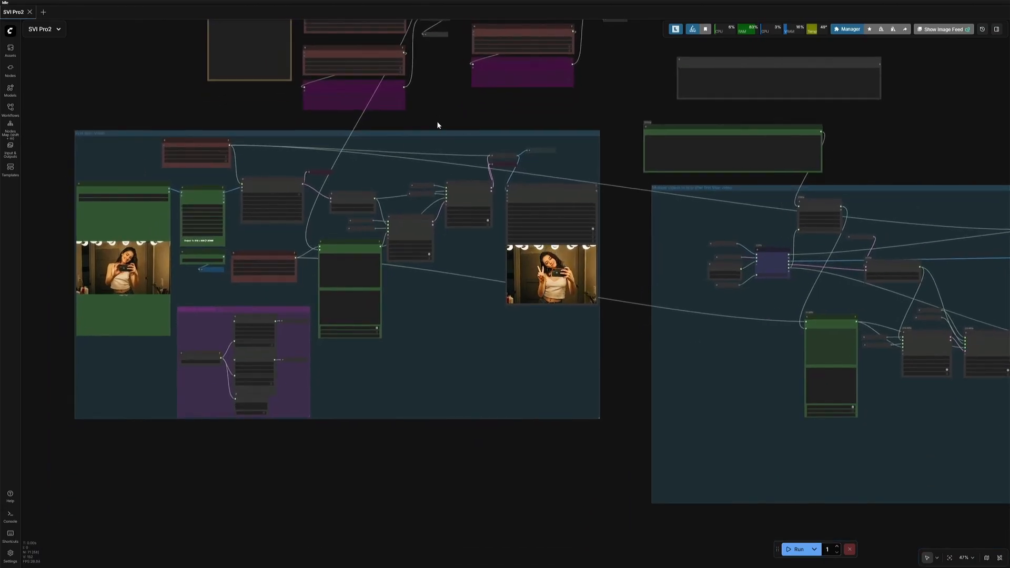
# - Zoom in on the Model links note and the WanVideo model loader with its LoRA selection
pyautogui.moveTo(438, 125); pyautogui.dragTo(428, 245)
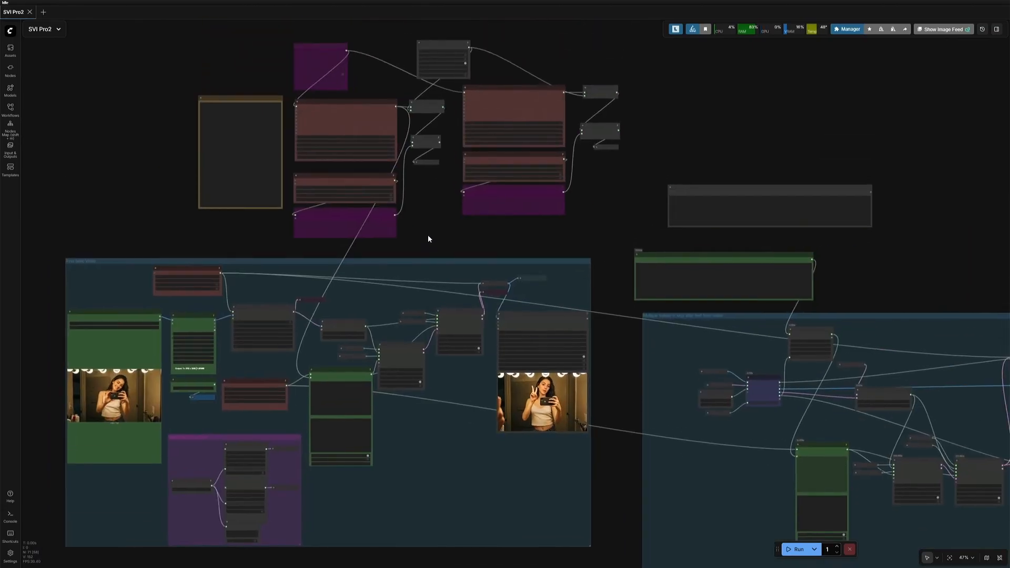
pyautogui.click(345, 128)
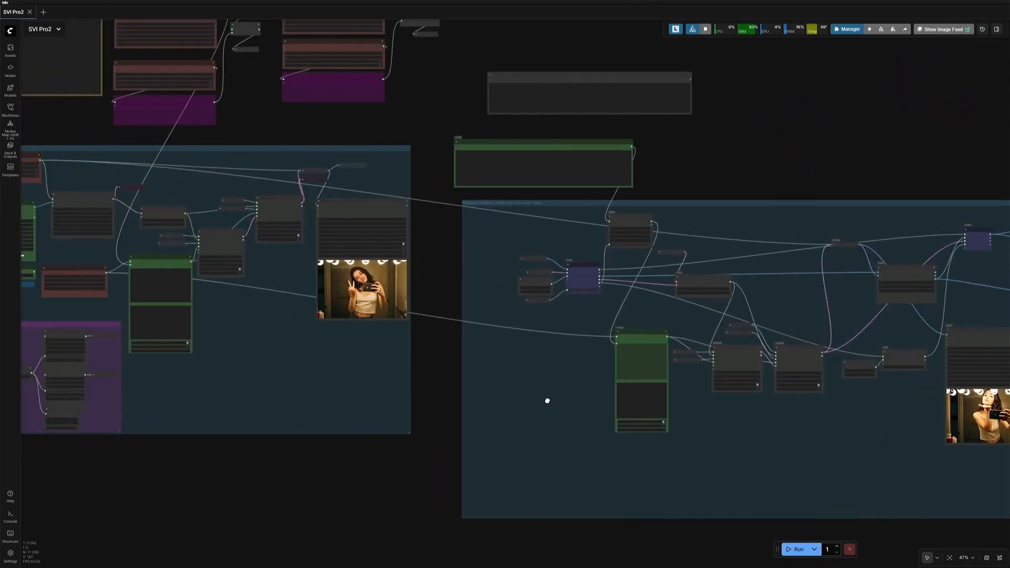
pyautogui.scroll(-3)
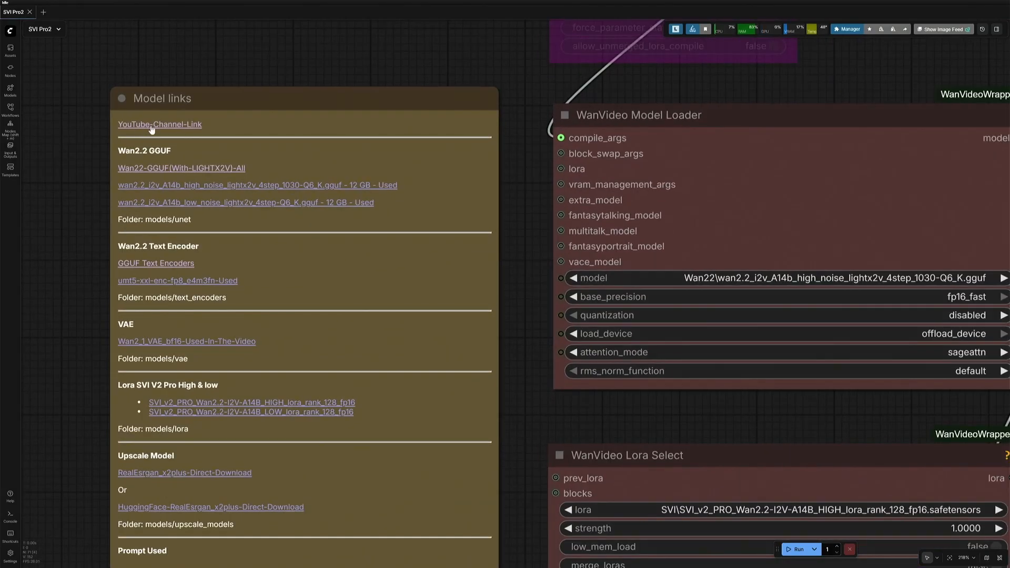
pyautogui.moveTo(164, 172)
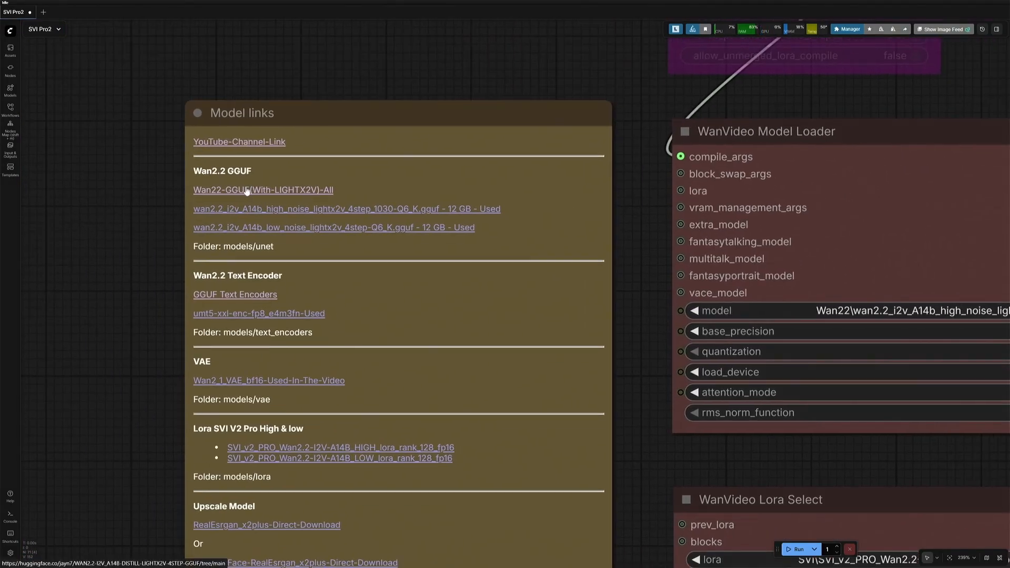
pyautogui.click(262, 190)
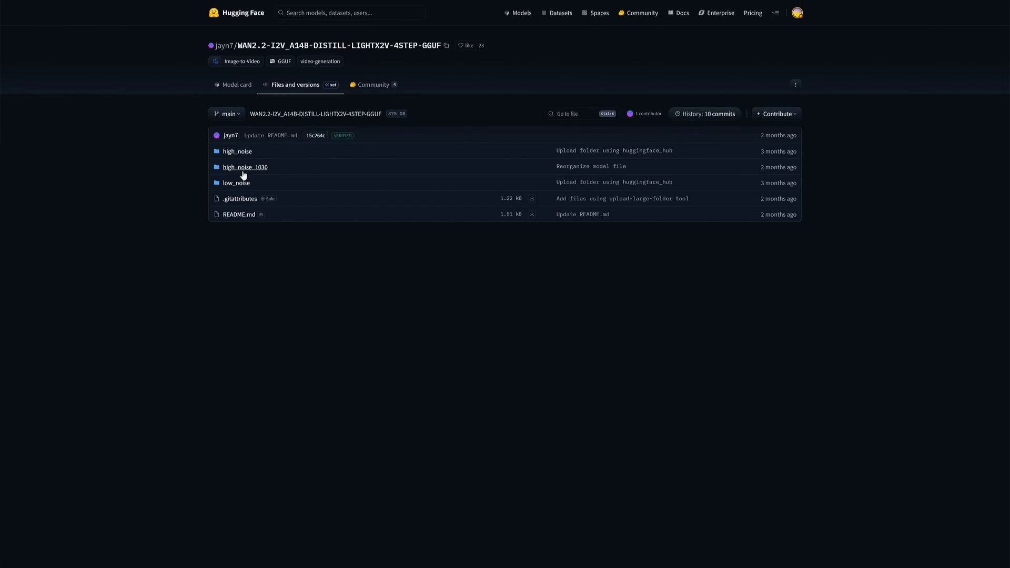
pyautogui.click(245, 167)
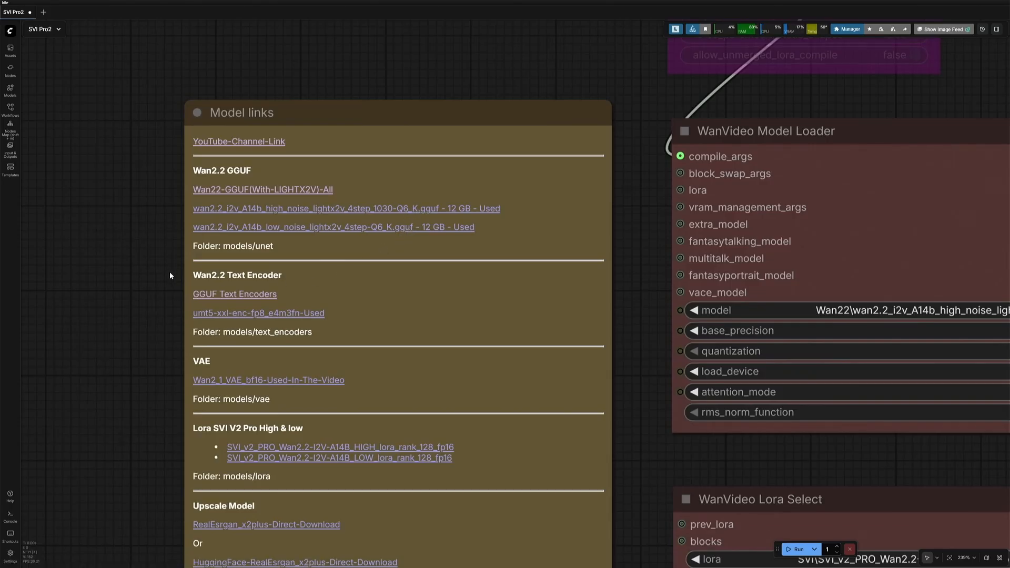
pyautogui.click(259, 313)
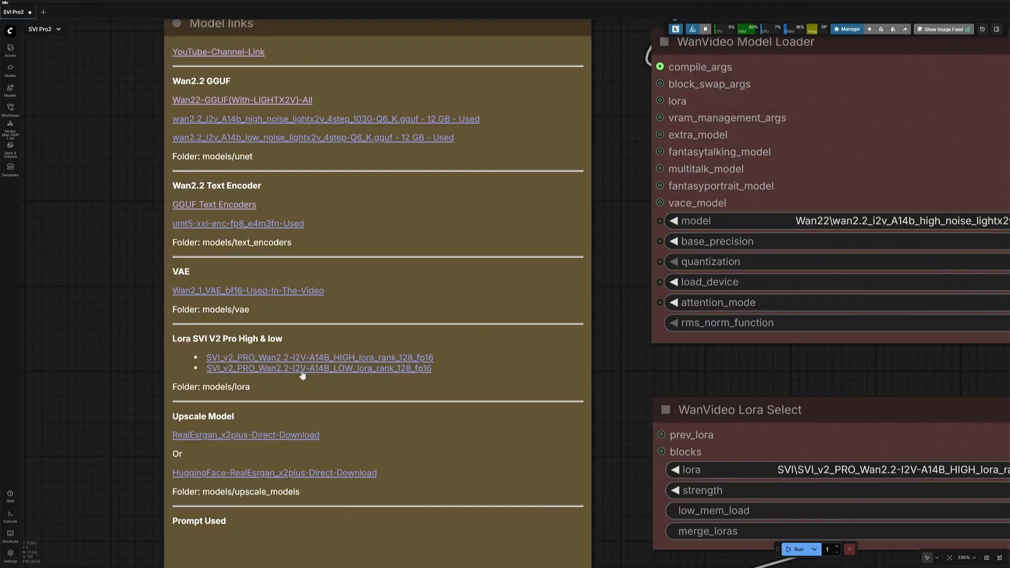
pyautogui.scroll(-3)
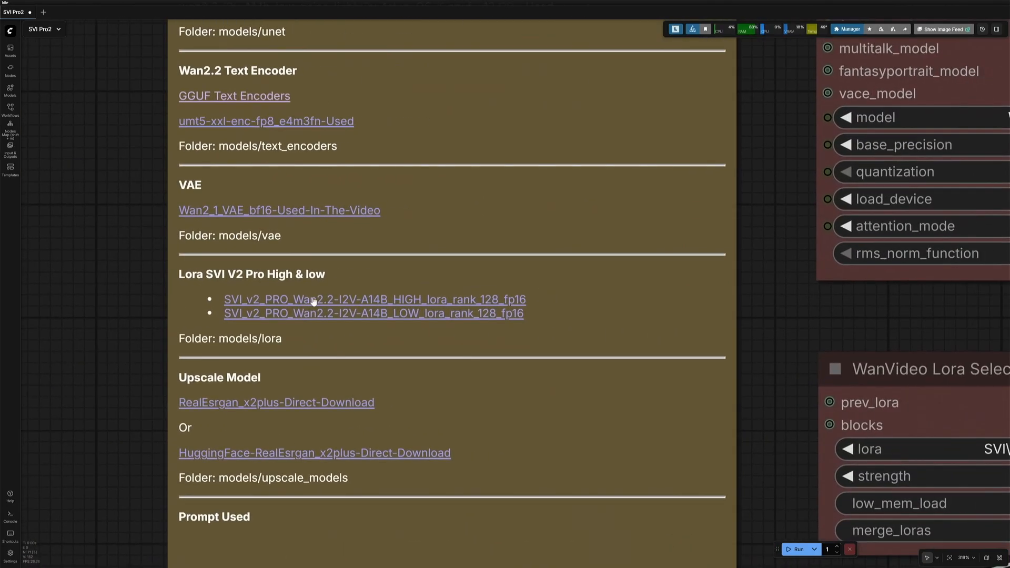
pyautogui.click(375, 299)
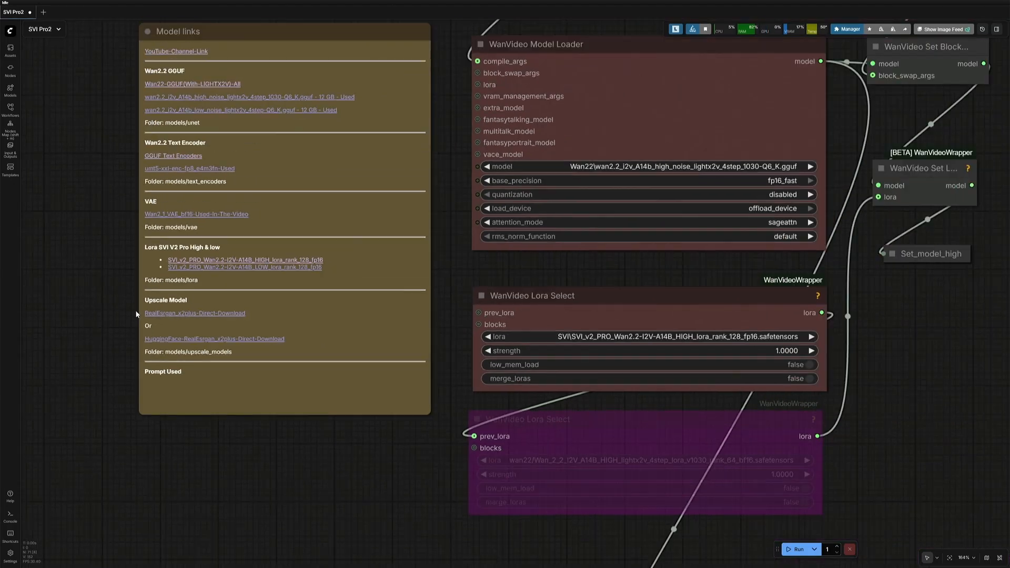
pyautogui.moveTo(427, 481)
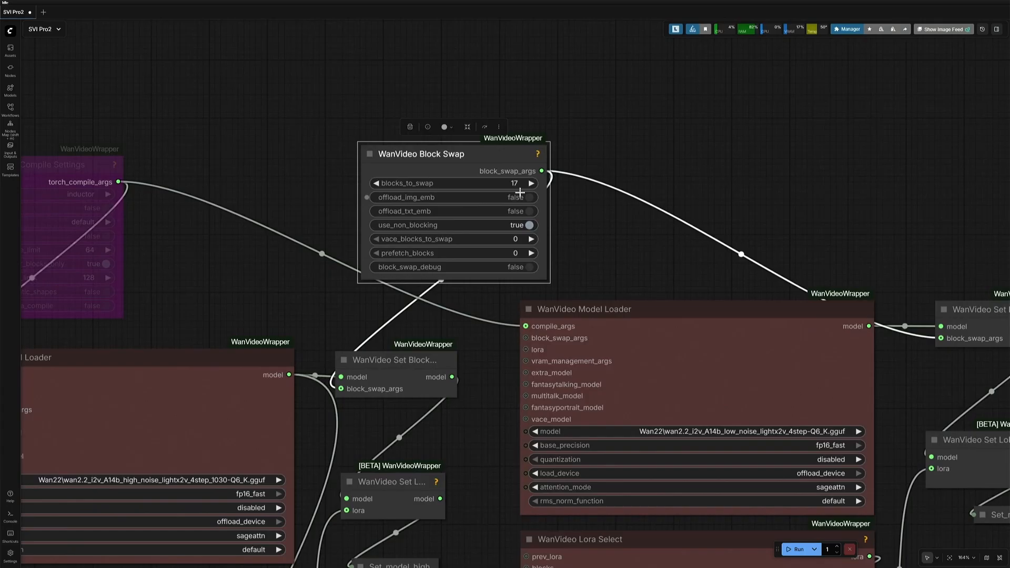
pyautogui.scroll(-3)
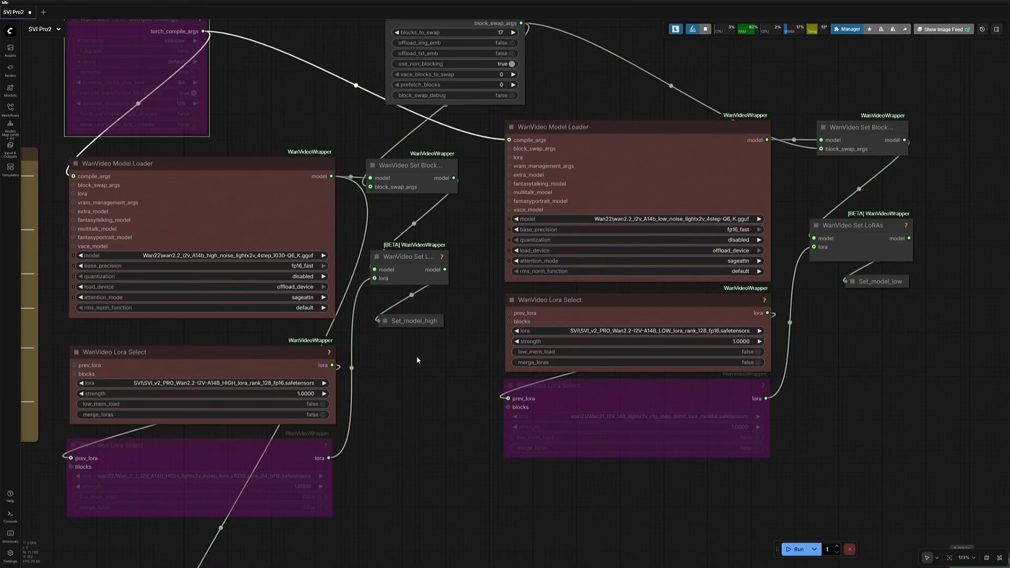
pyautogui.scroll(-3)
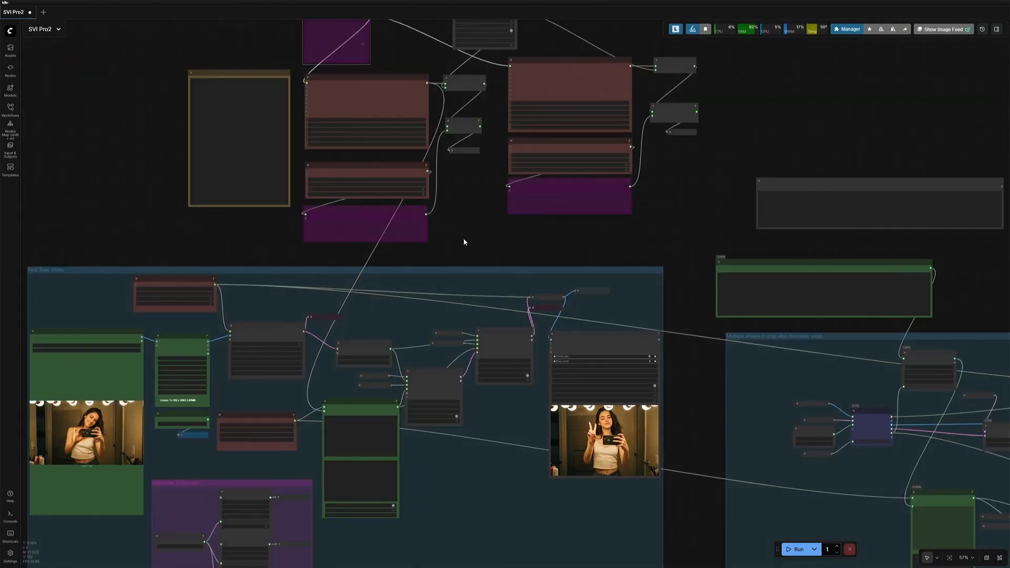
pyautogui.scroll(-3)
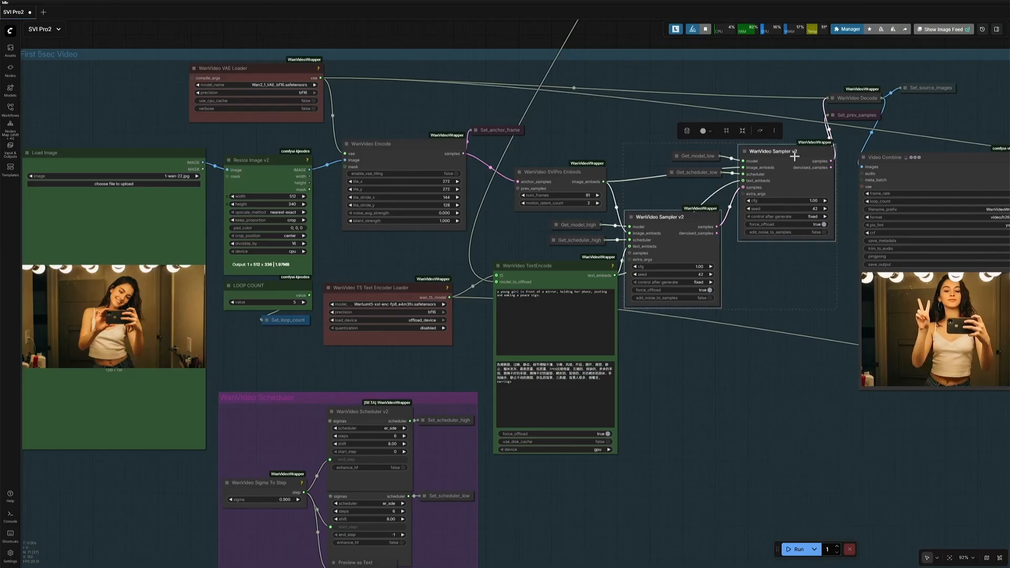
pyautogui.scroll(-3)
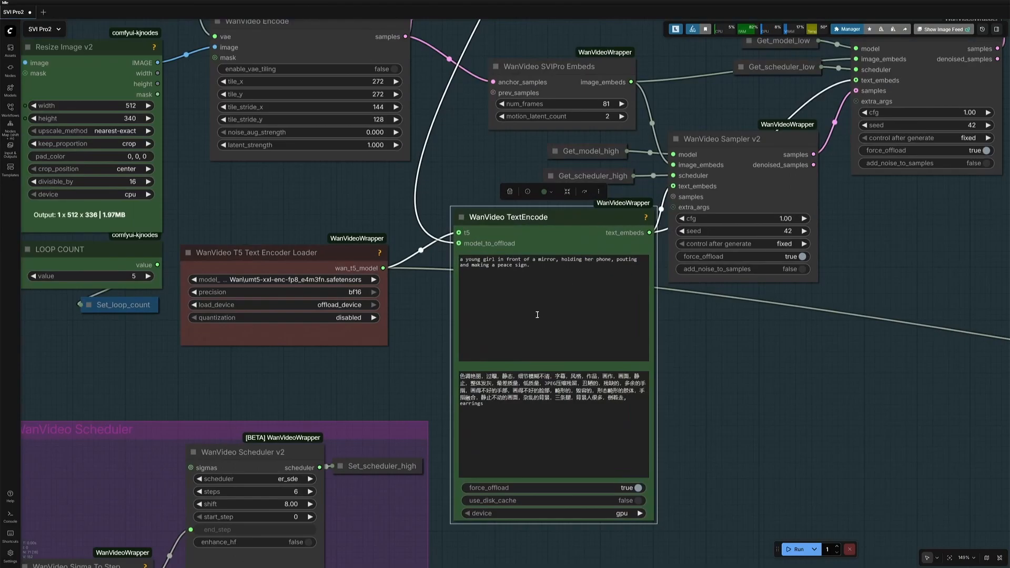
pyautogui.scroll(-3)
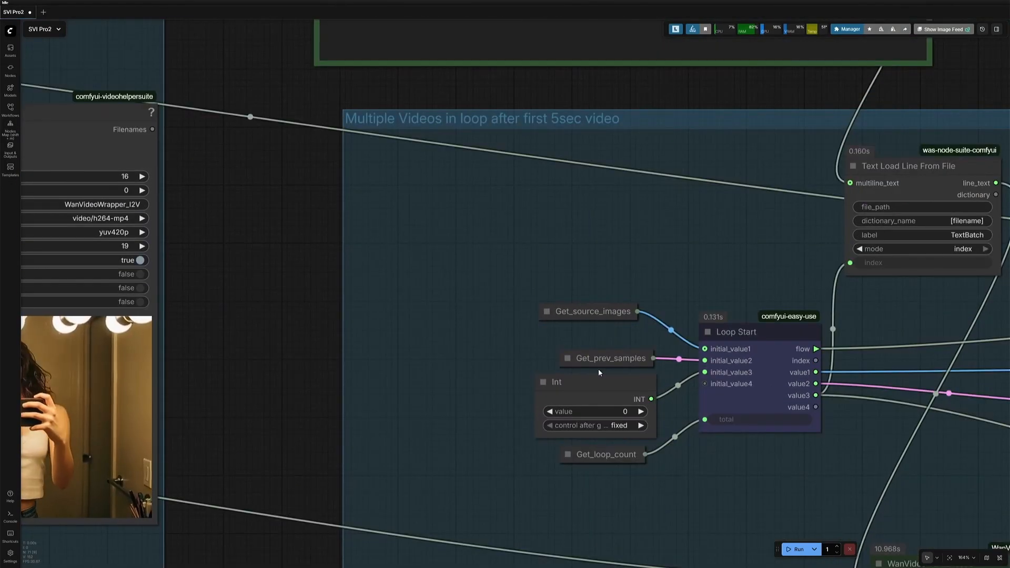
pyautogui.click(587, 311)
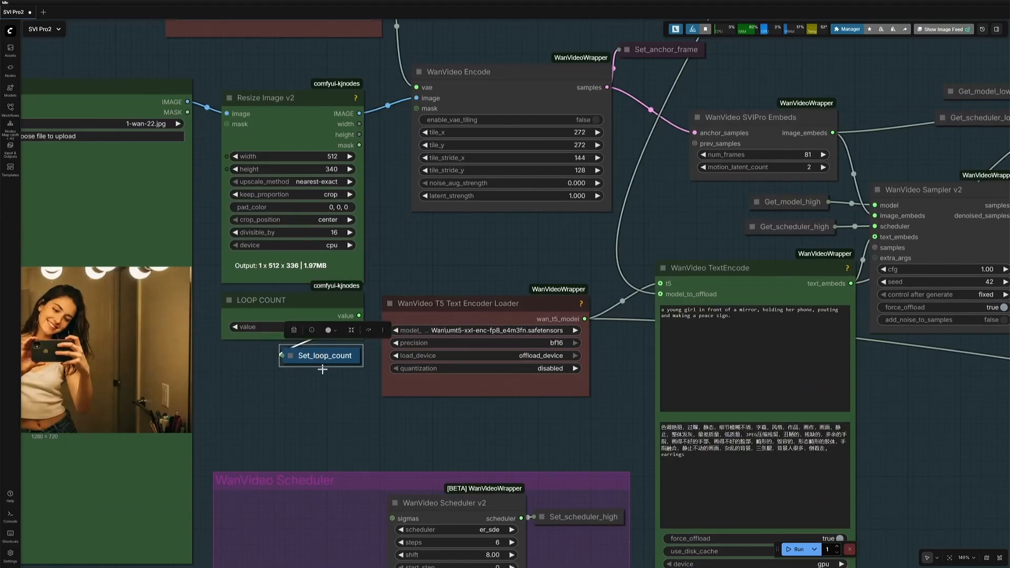
pyautogui.moveTo(314, 393)
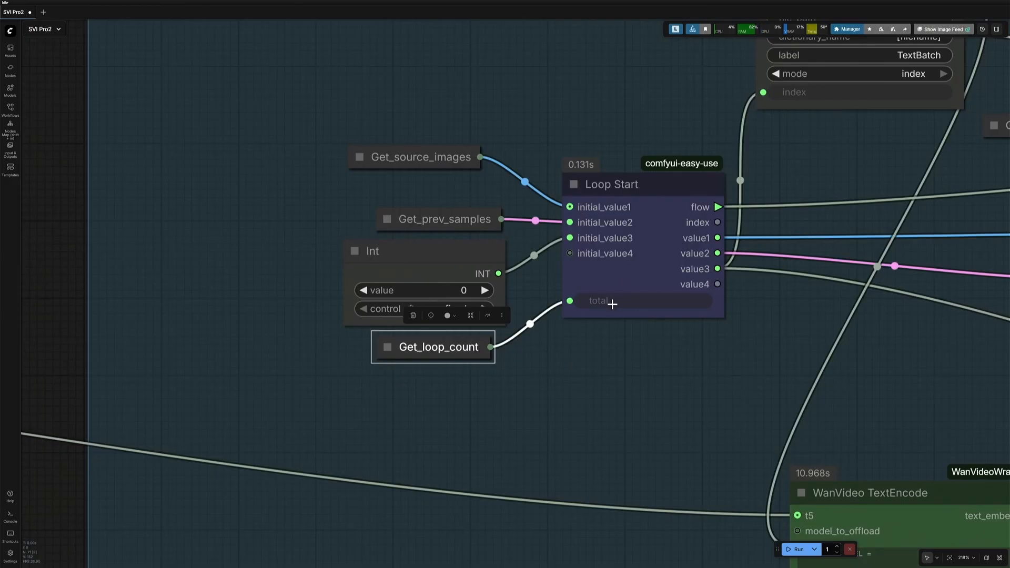
pyautogui.scroll(-3)
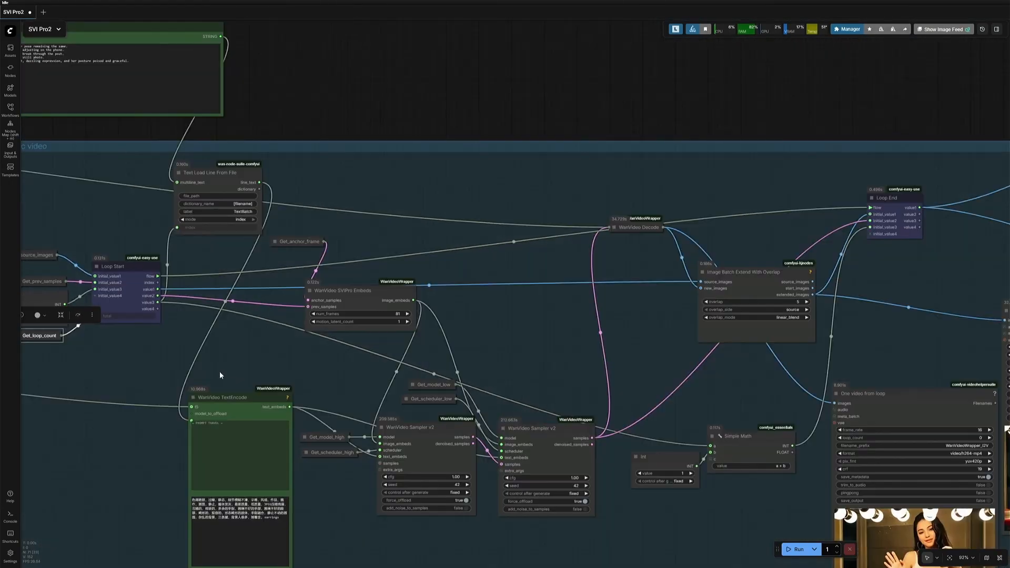
pyautogui.moveTo(220, 376); pyautogui.dragTo(713, 503)
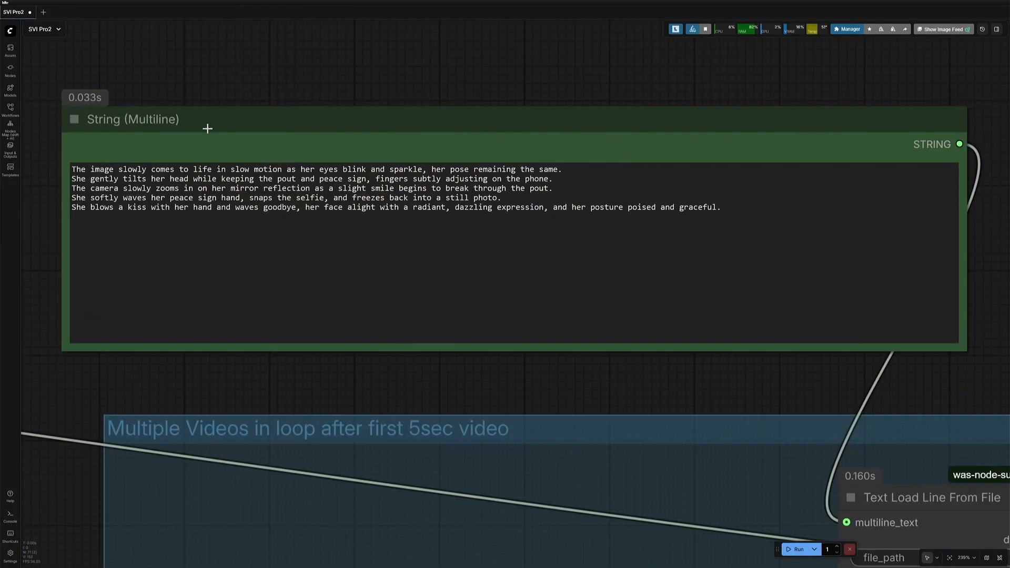
pyautogui.click(133, 119)
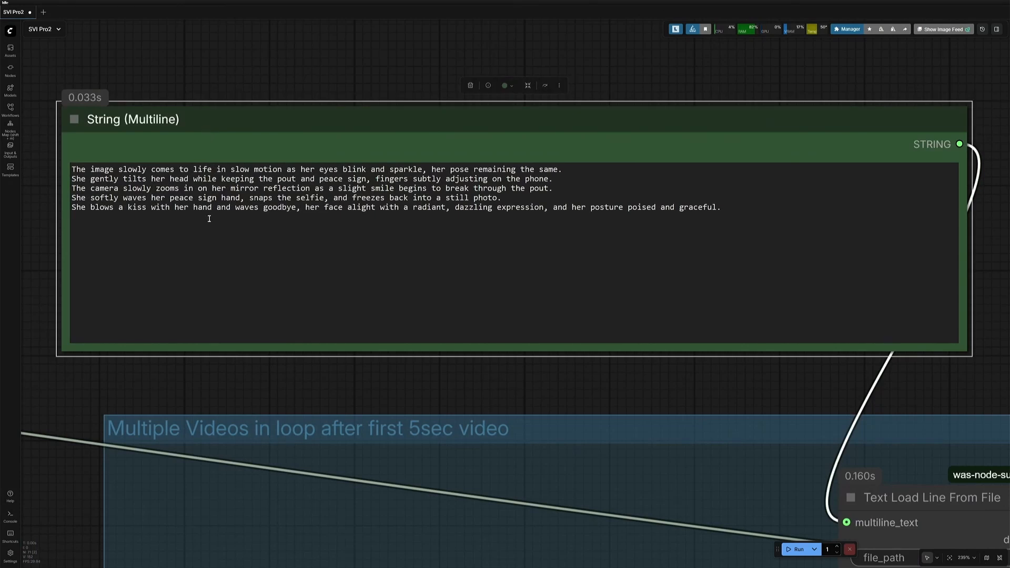
pyautogui.click(563, 168)
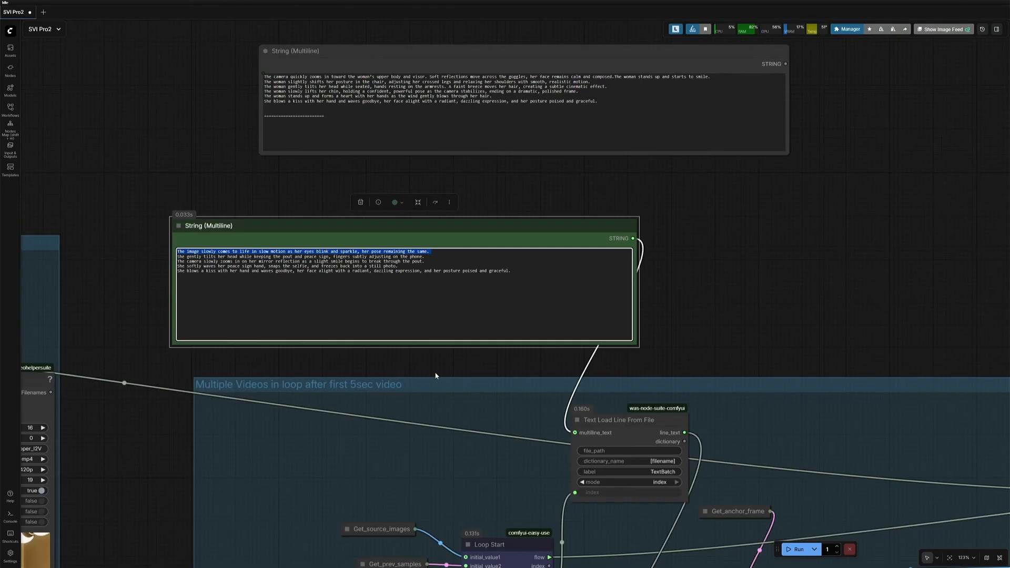
pyautogui.scroll(-3)
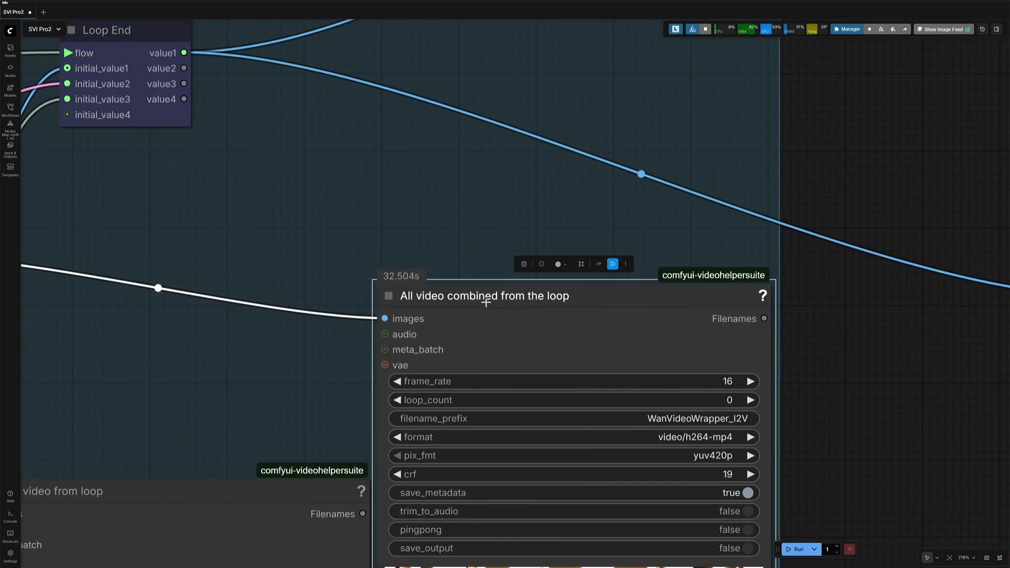
# - Reach the final 'Combined videos' node, then the Civitai leather-jacket portrait with its generation data
pyautogui.scroll(-3)
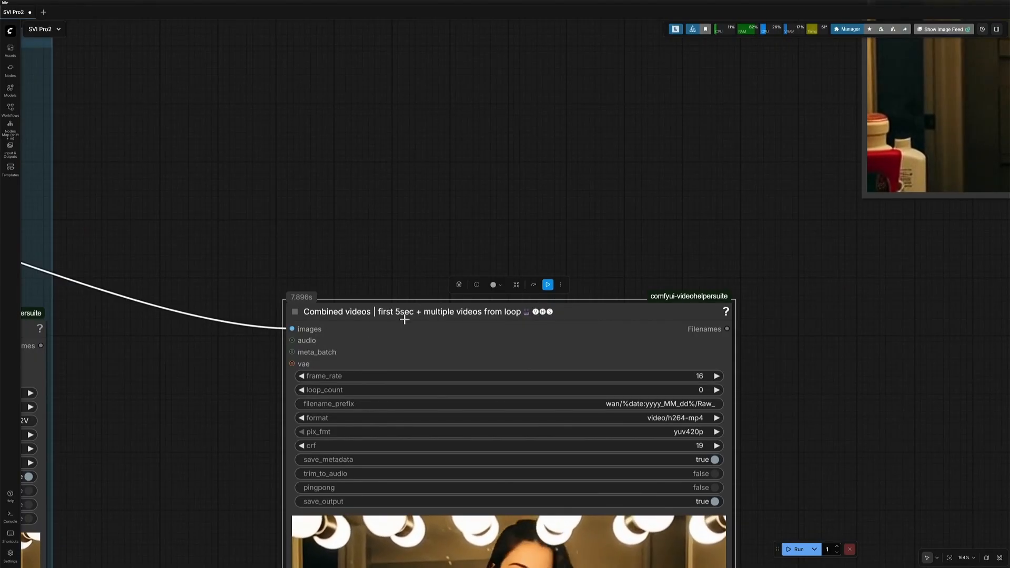
pyautogui.scroll(-3)
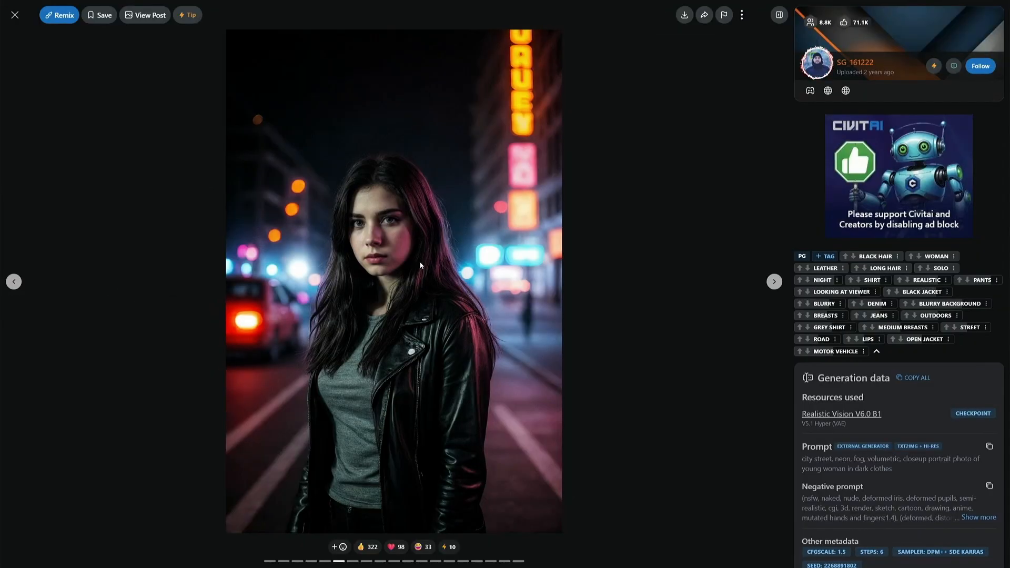
pyautogui.moveTo(403, 252)
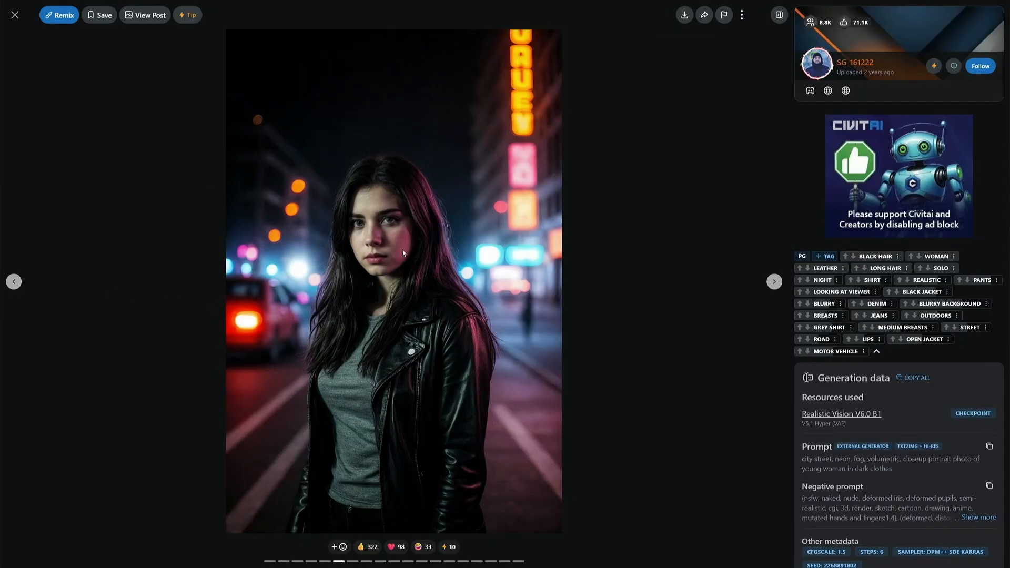
pyautogui.moveTo(389, 272)
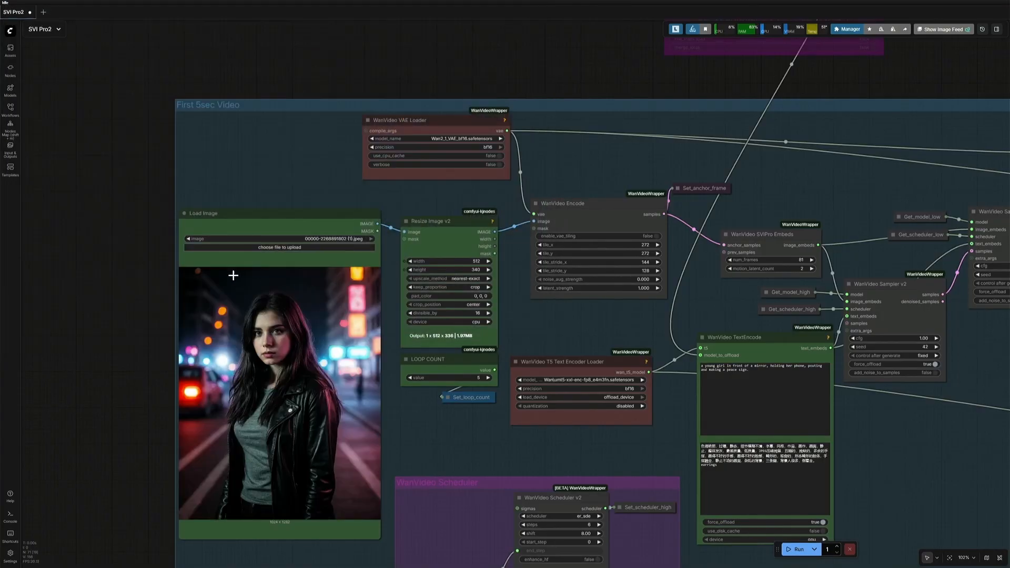
pyautogui.moveTo(141, 367)
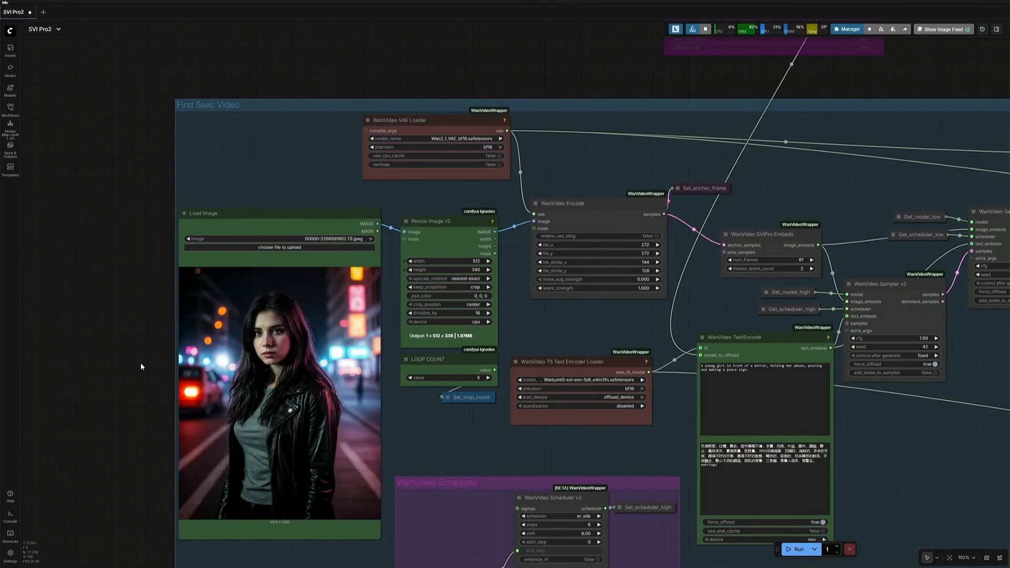
pyautogui.moveTo(127, 373)
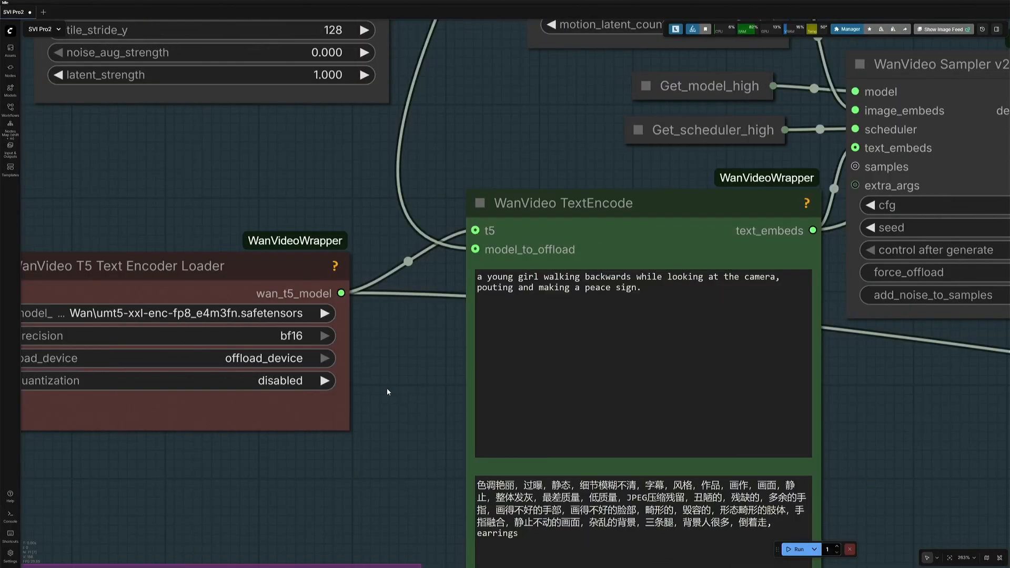
pyautogui.scroll(-3)
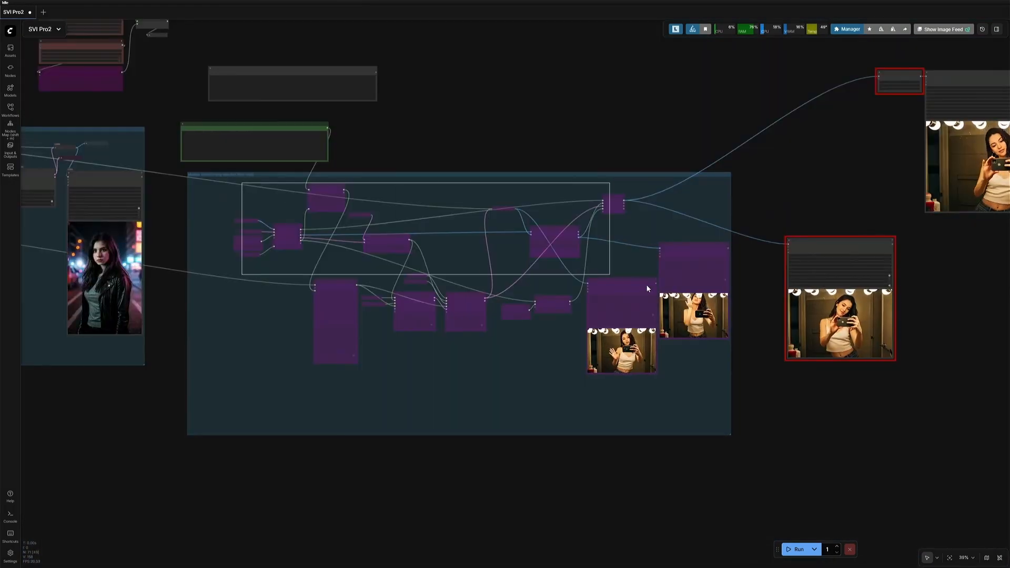
# - Queue the workflow so the previews show the leather-jacket woman animated on the neon street
pyautogui.click(799, 549)
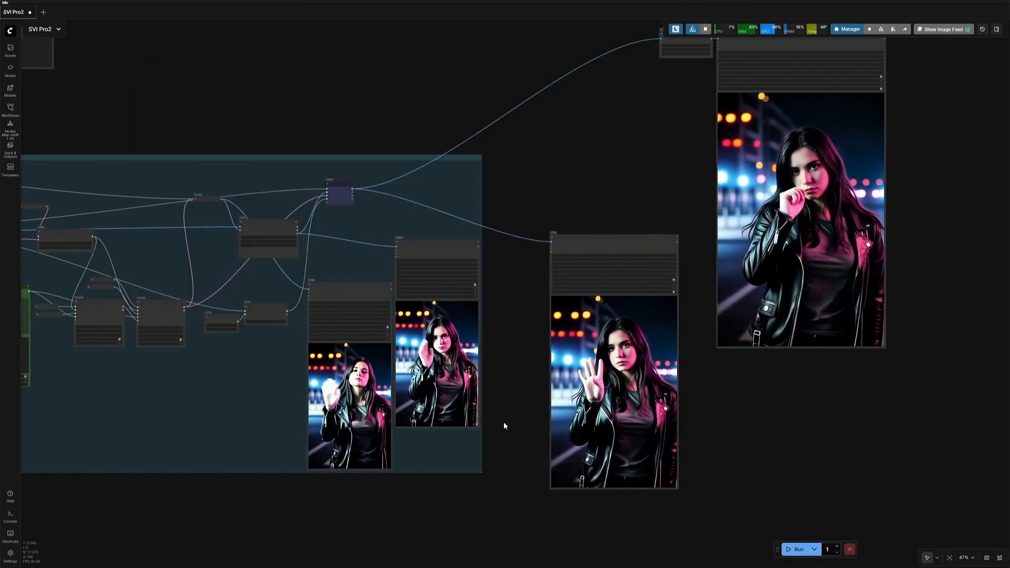
pyautogui.scroll(-3)
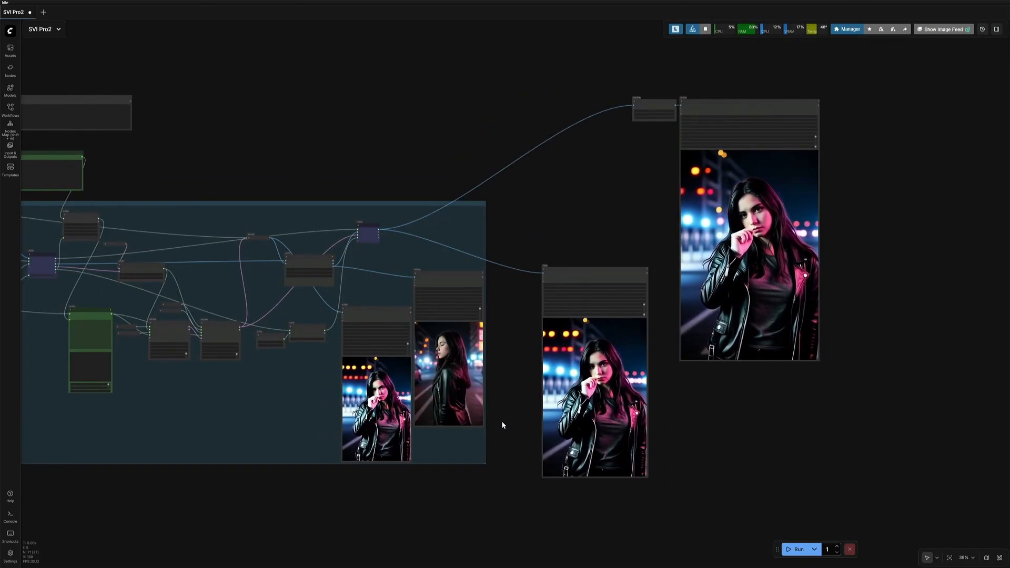